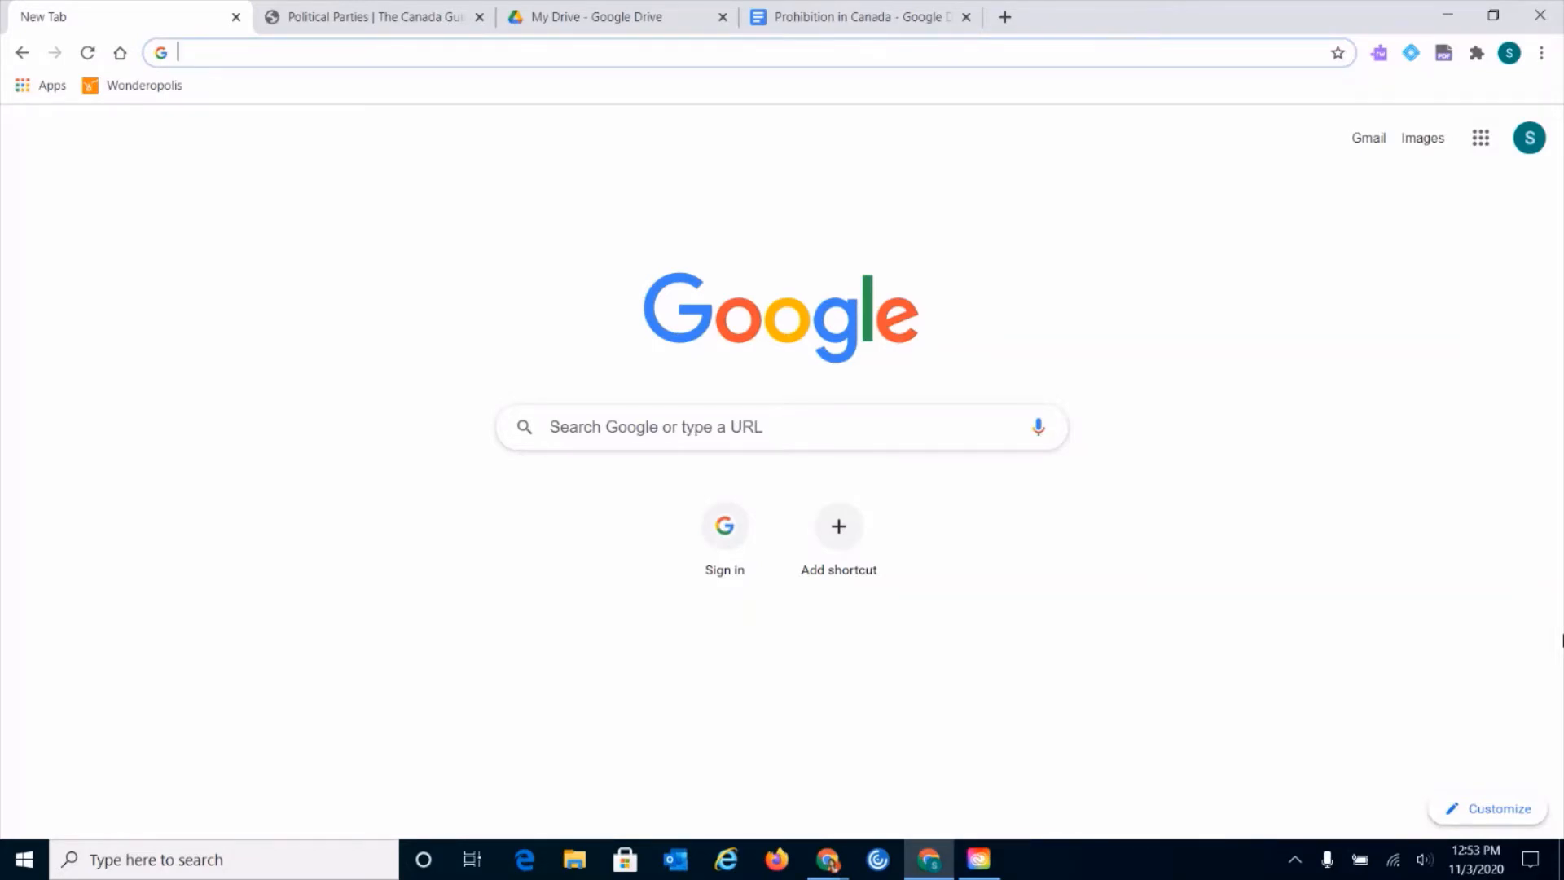
pyautogui.moveTo(1493, 102)
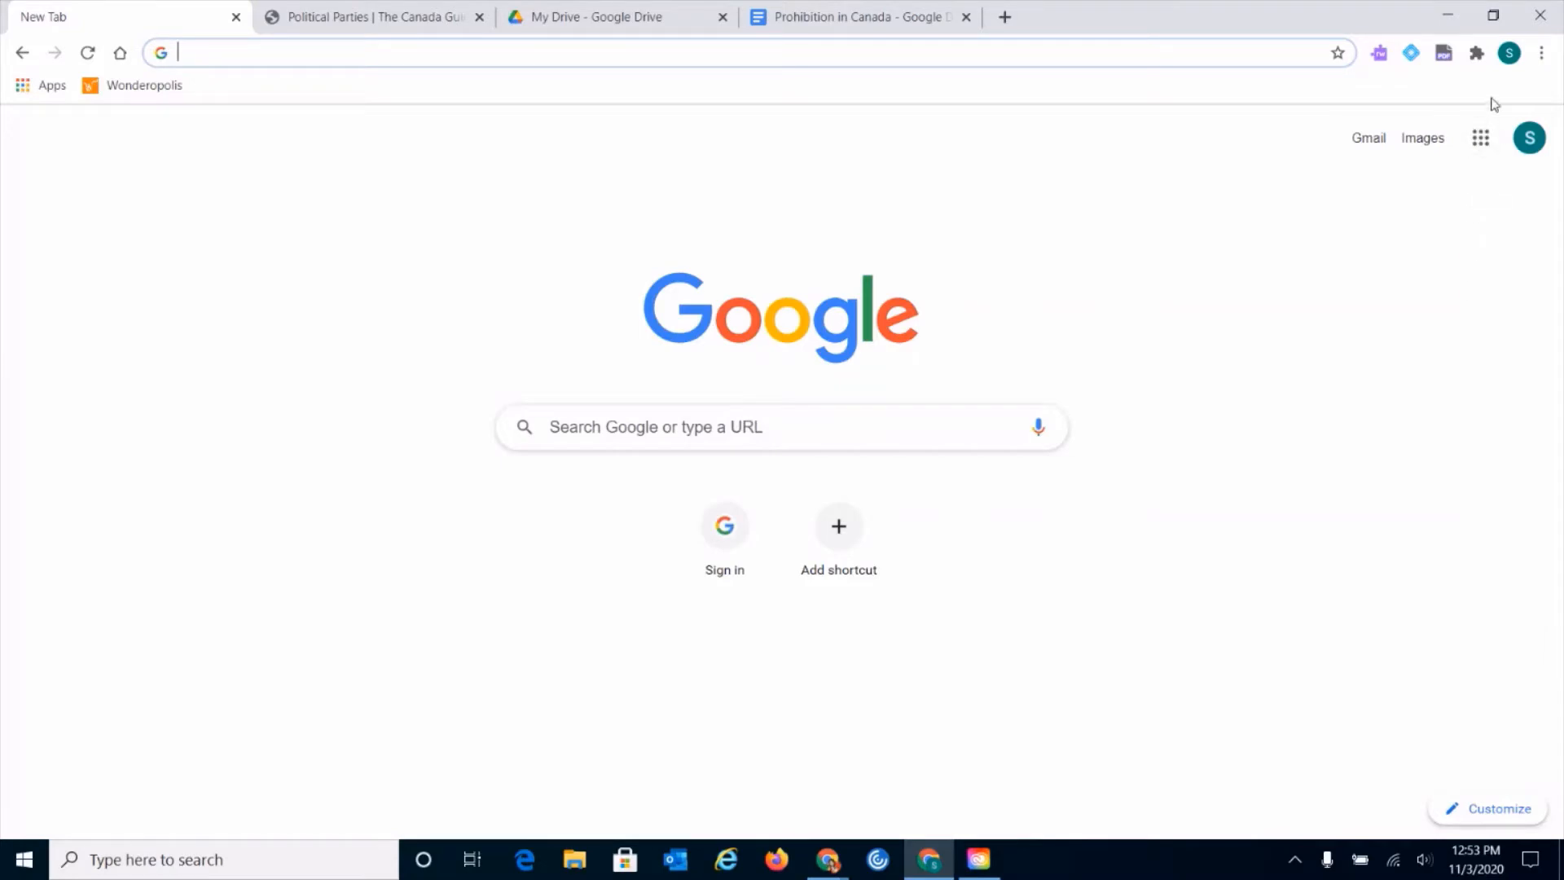
pyautogui.moveTo(1506, 57)
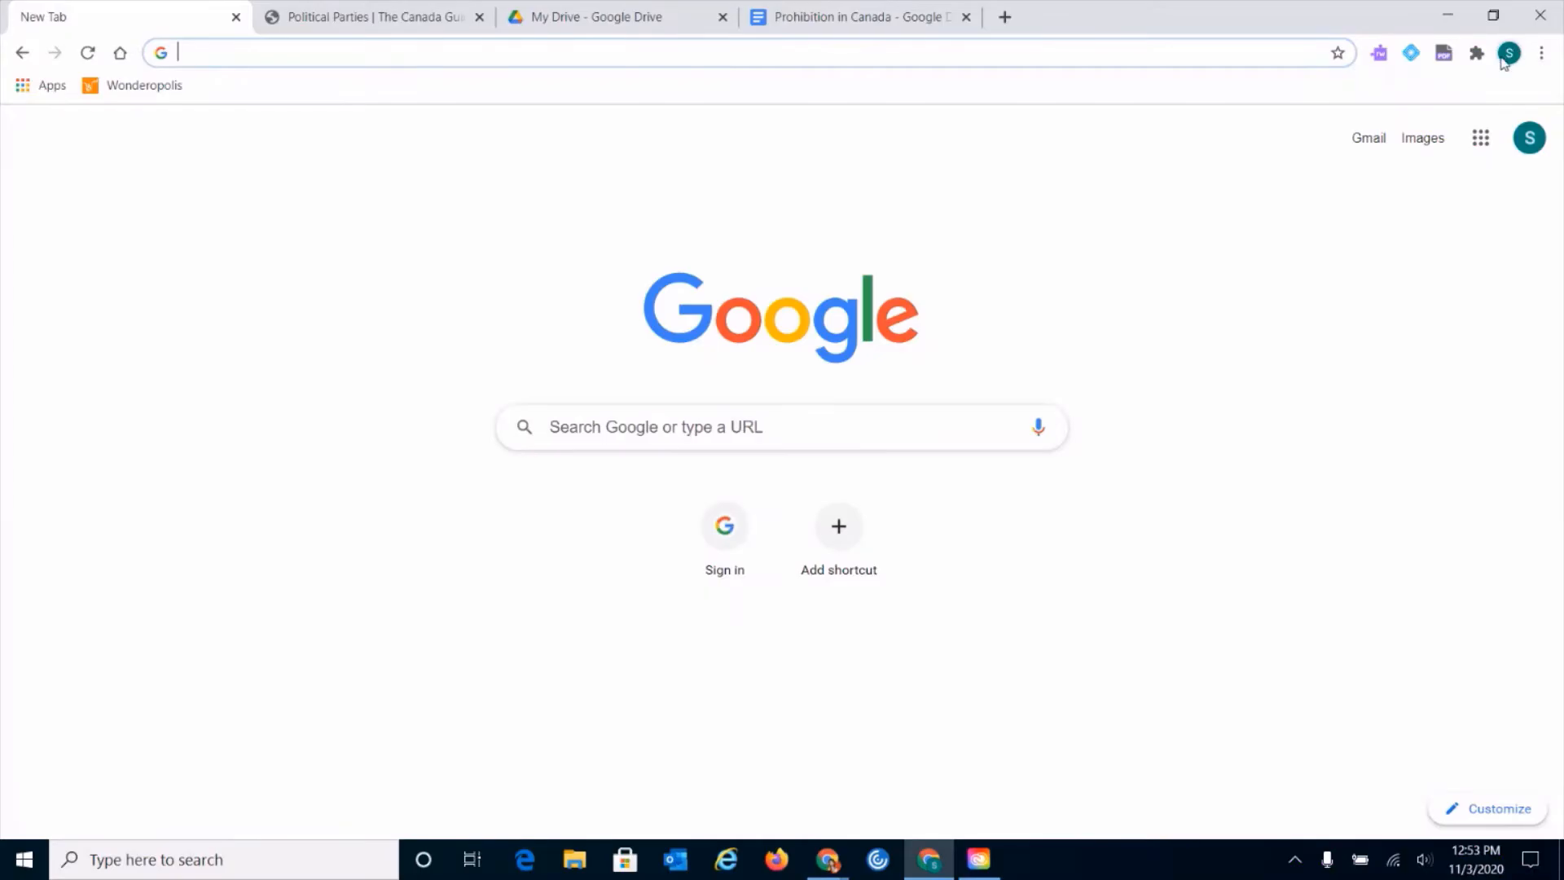
# Convert the italic intro paragraph of the Political Parties page to MP3 with Audio Maker.
pyautogui.click(1510, 53)
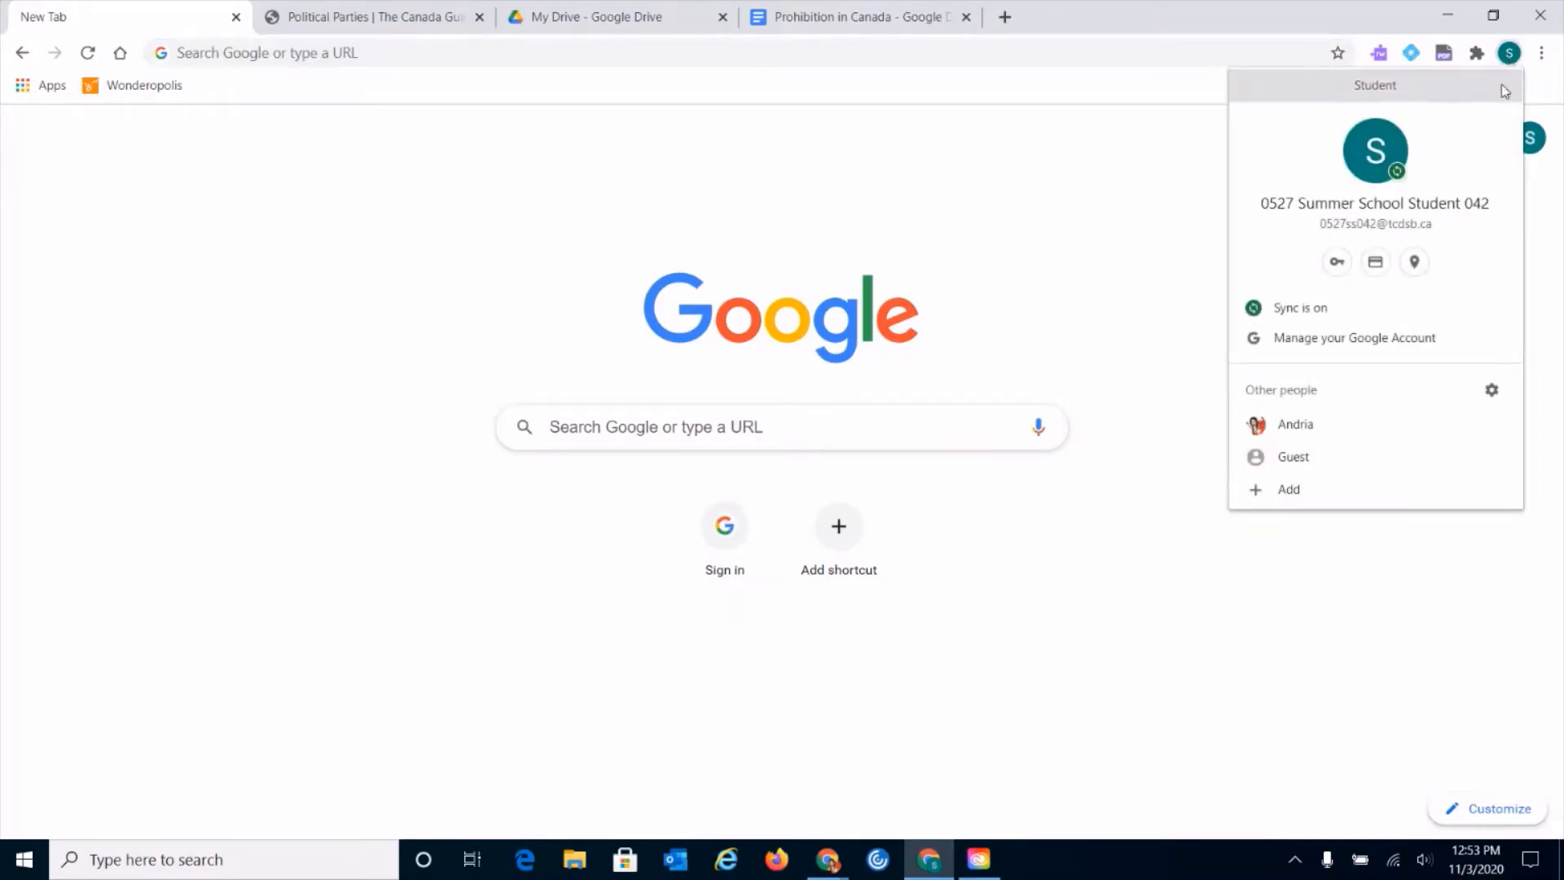
pyautogui.moveTo(1496, 241)
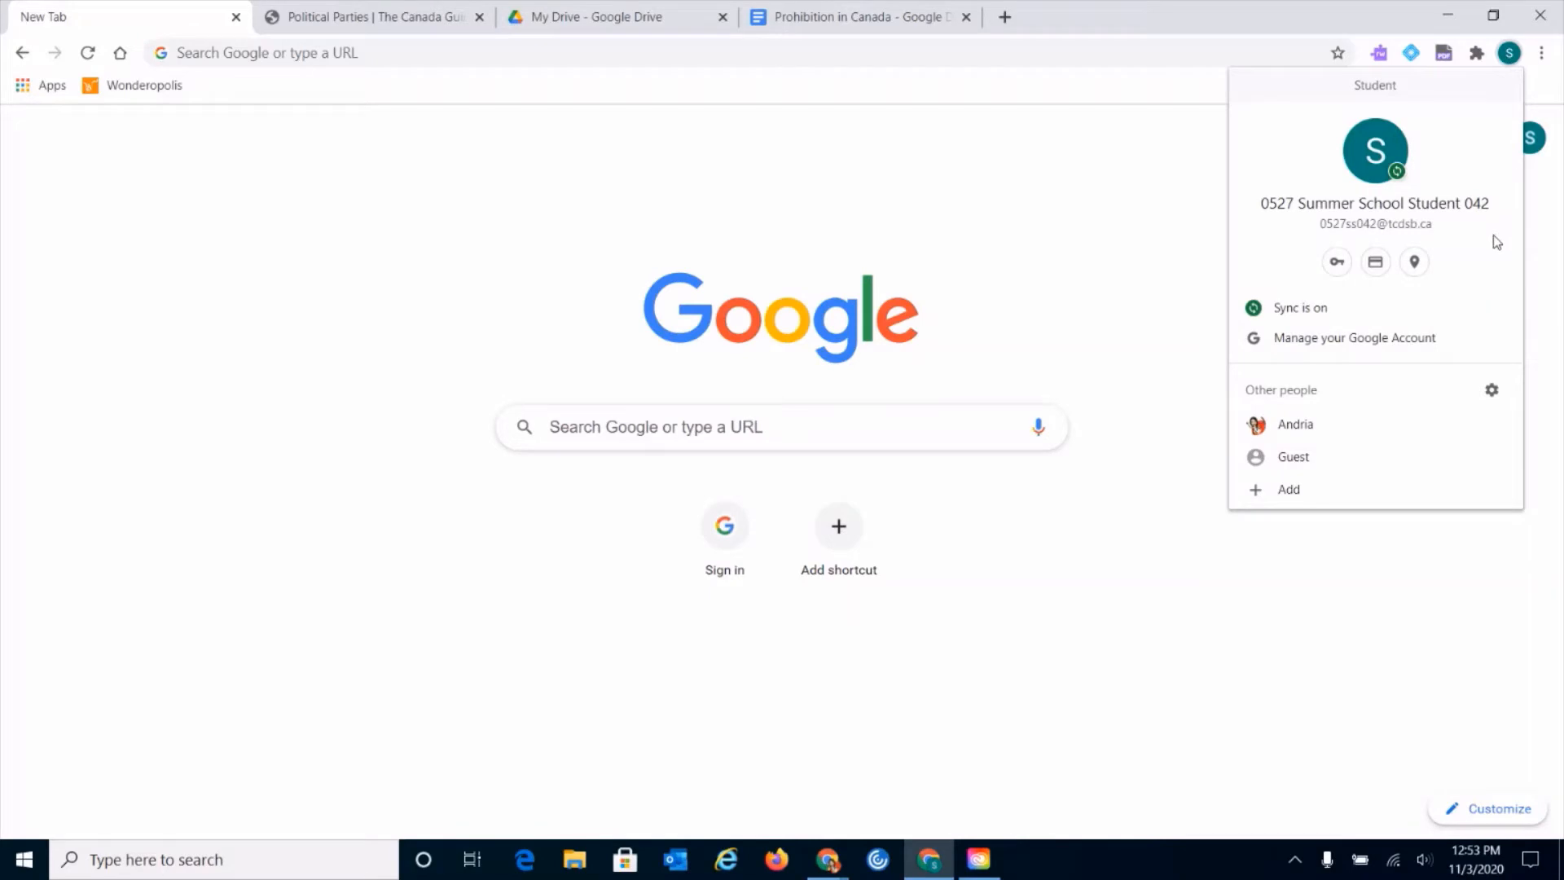
pyautogui.moveTo(1441, 235)
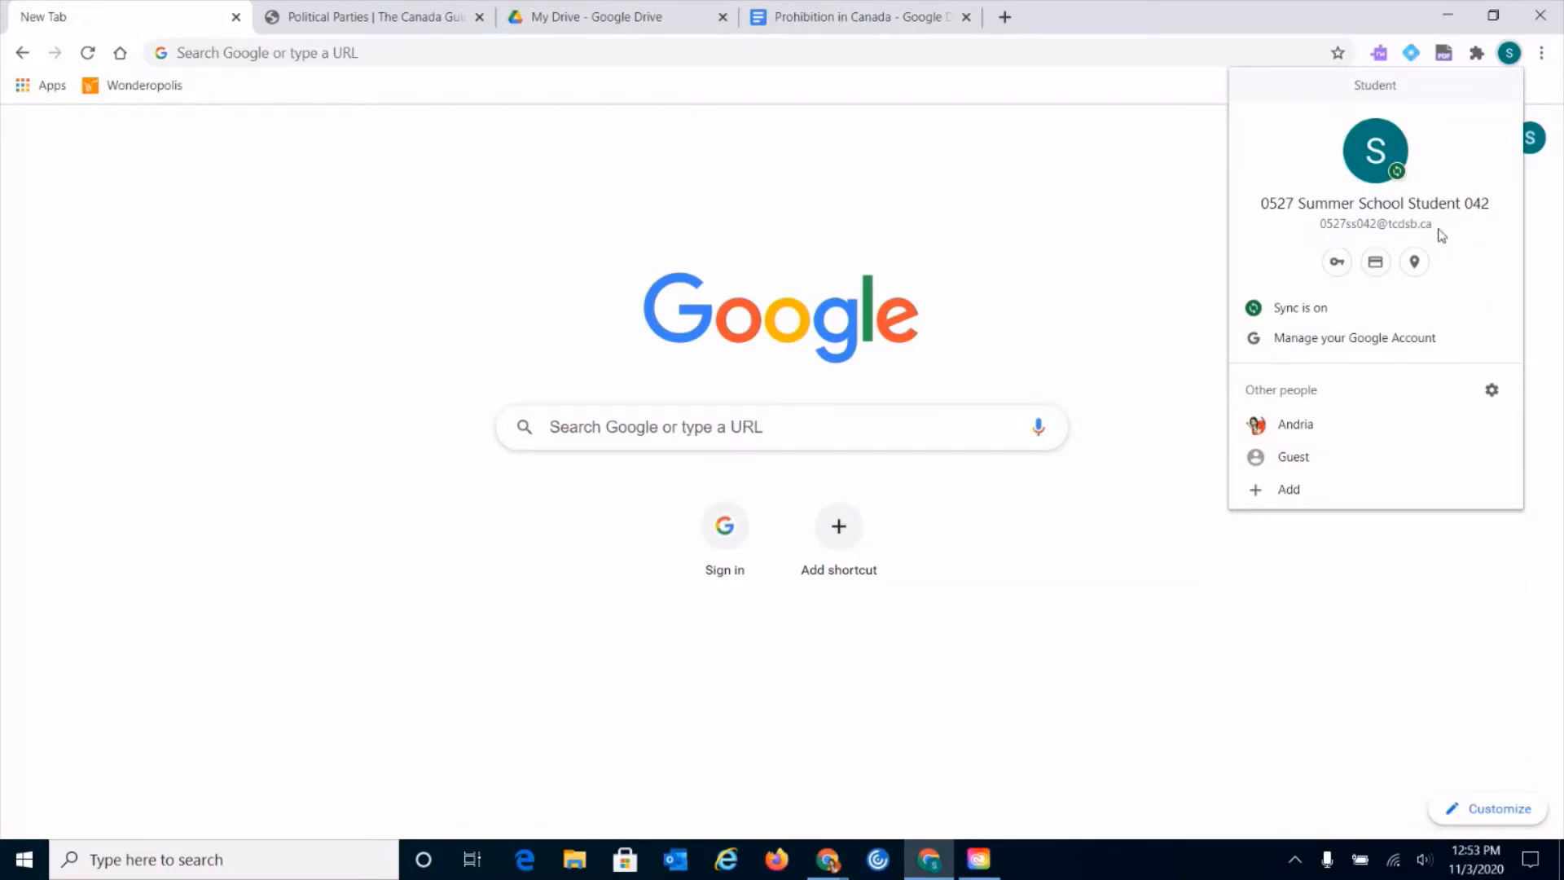
pyautogui.moveTo(1467, 235)
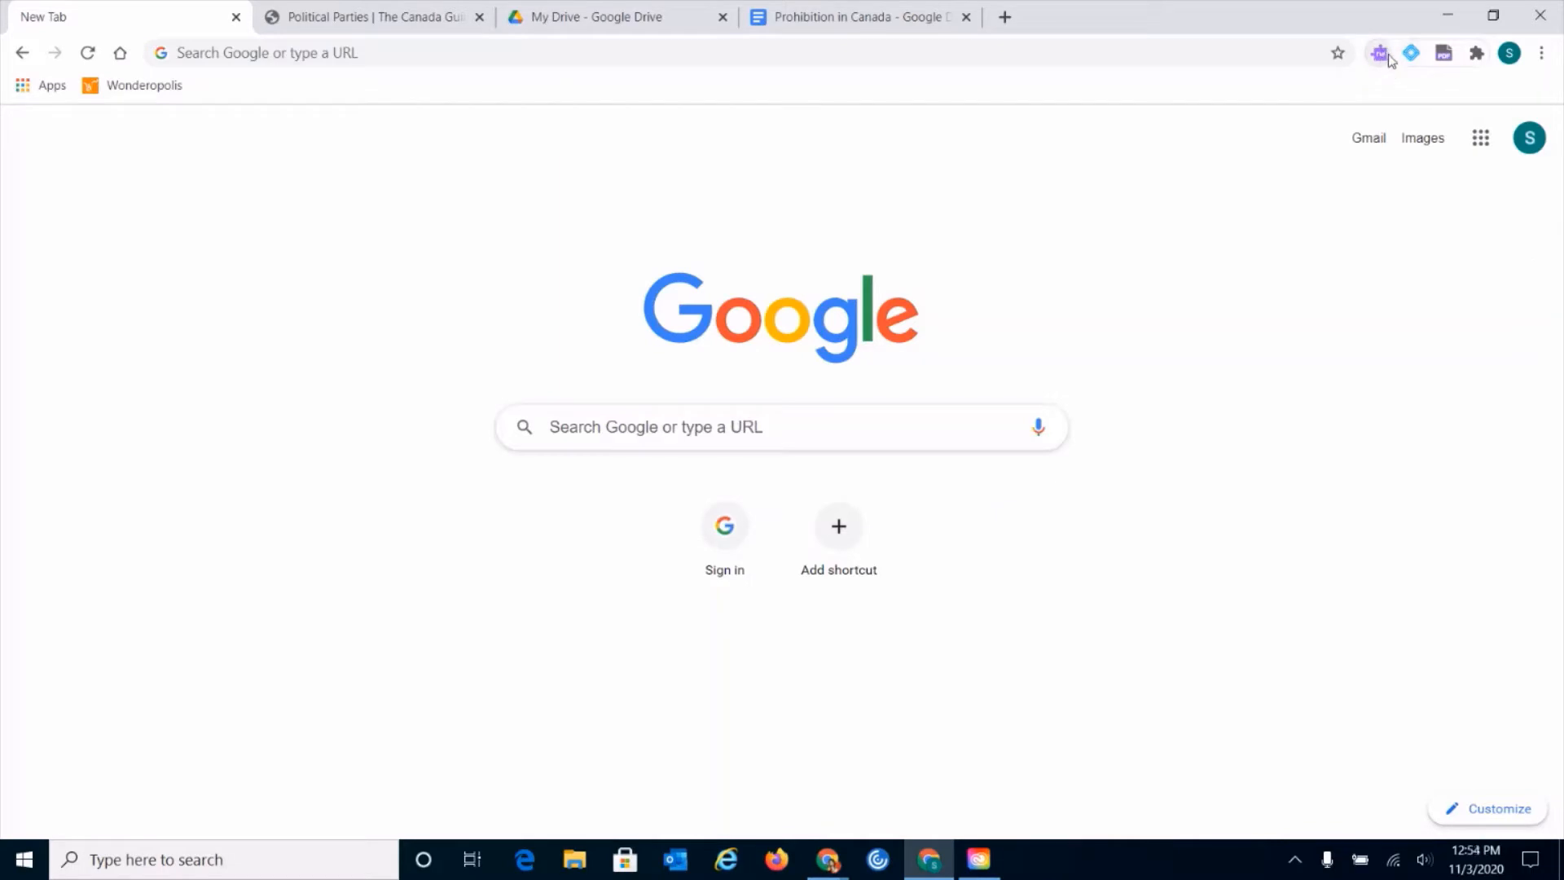
pyautogui.moveTo(1460, 49)
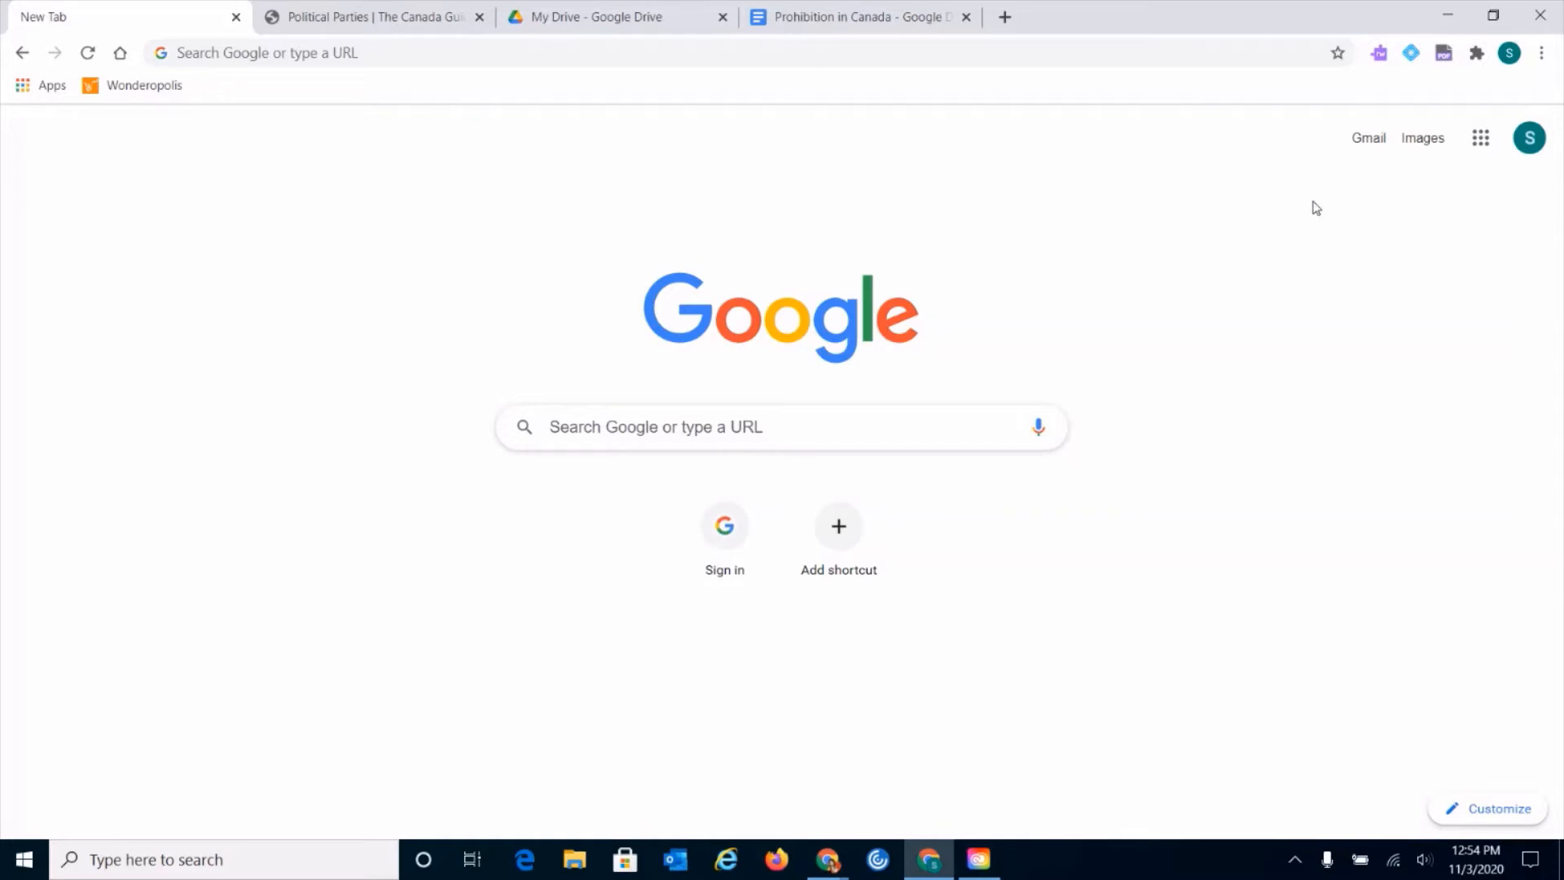
pyautogui.moveTo(403, 47)
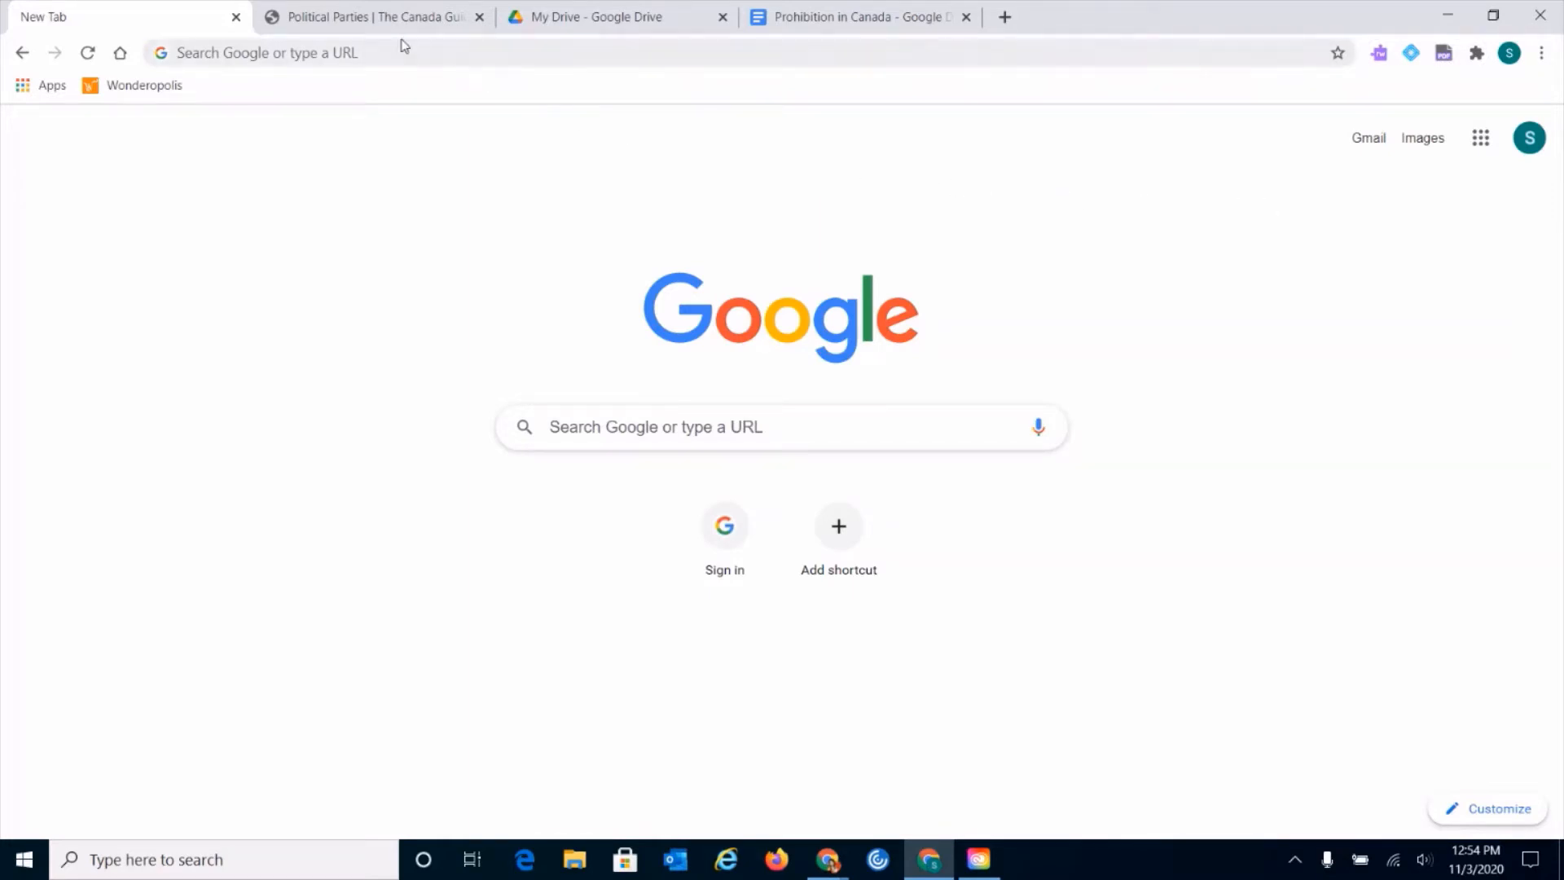
pyautogui.click(369, 17)
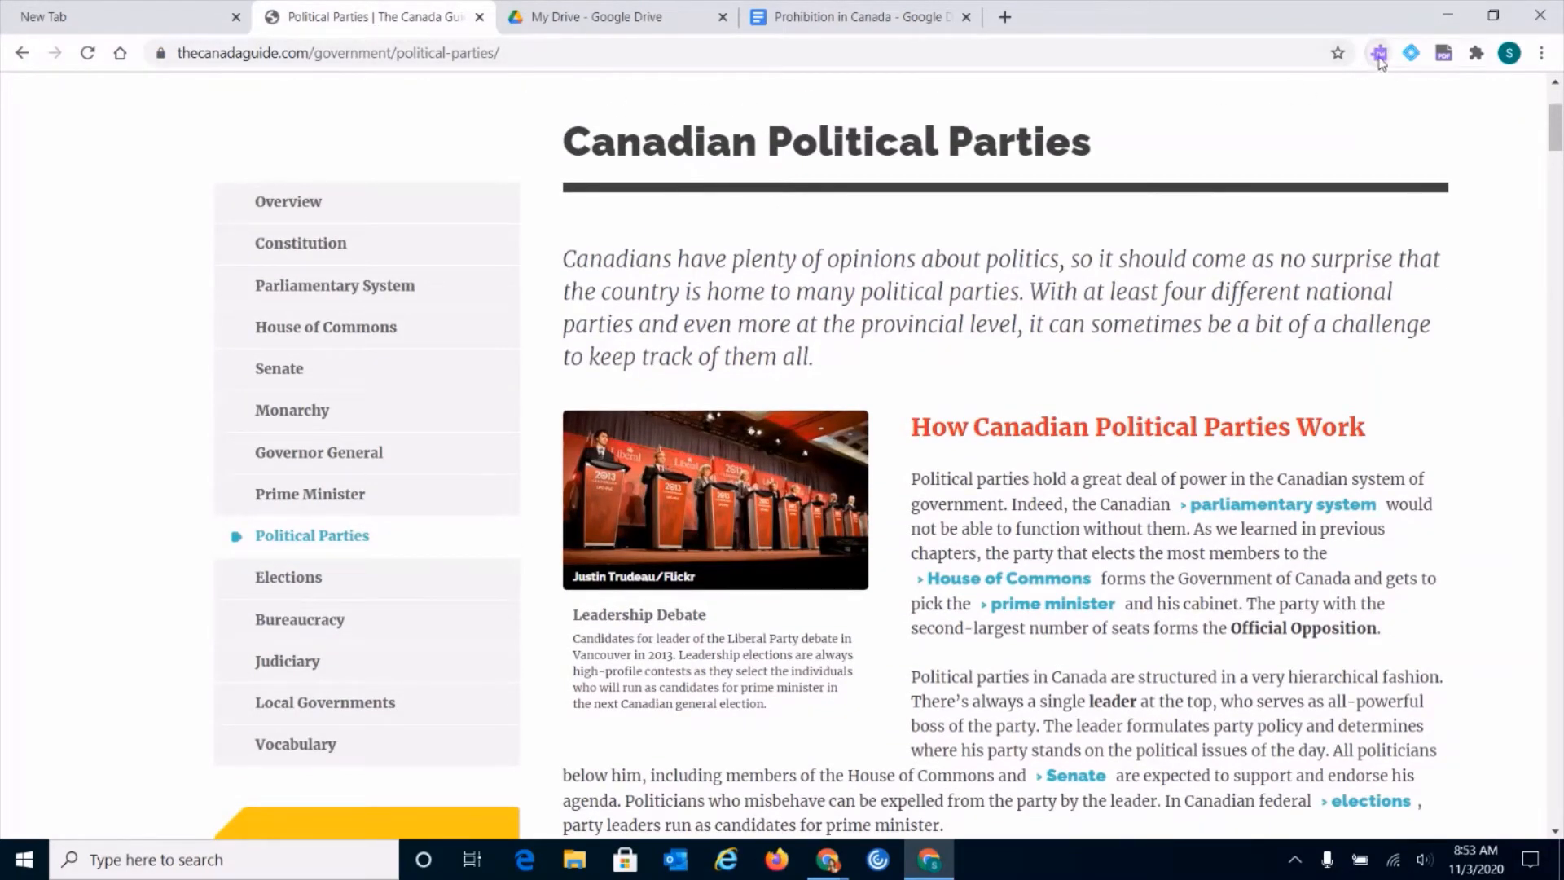
pyautogui.click(1380, 53)
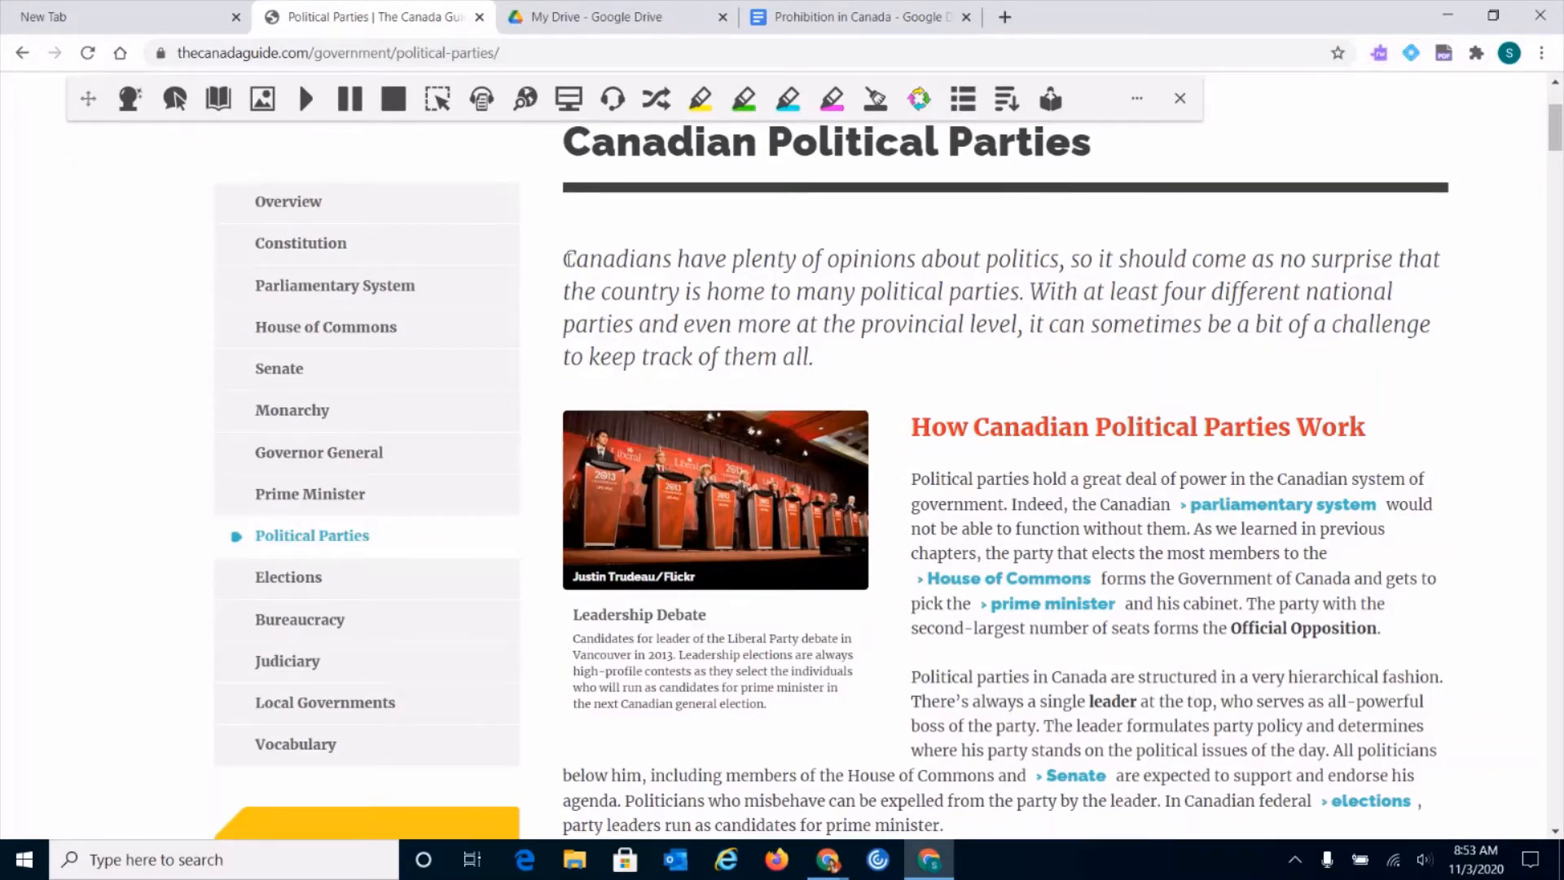
pyautogui.moveTo(564, 258); pyautogui.dragTo(812, 357)
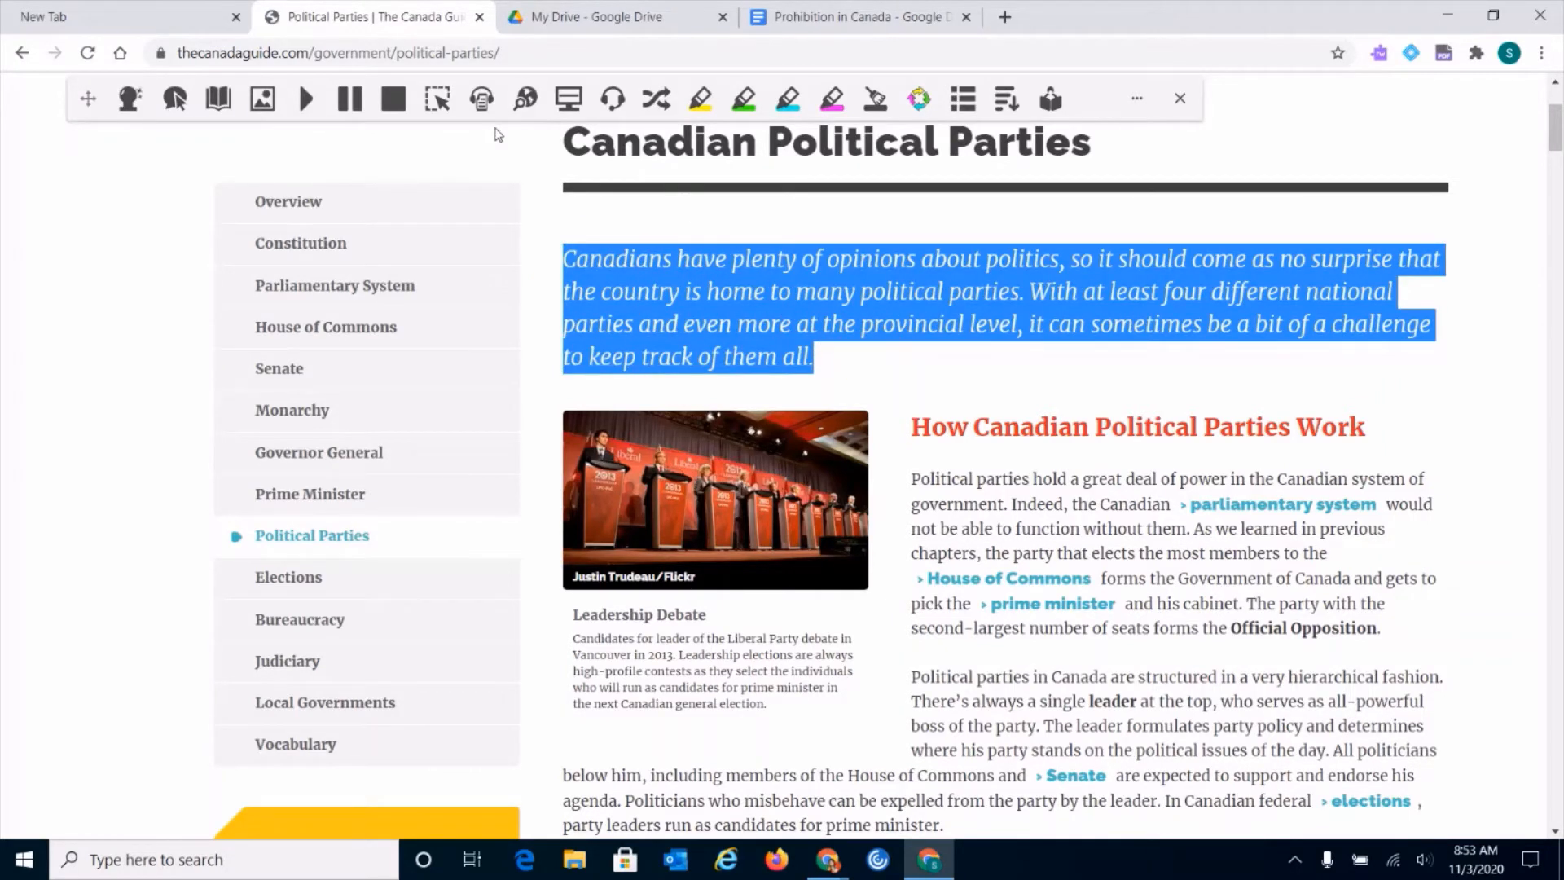
pyautogui.moveTo(480, 100)
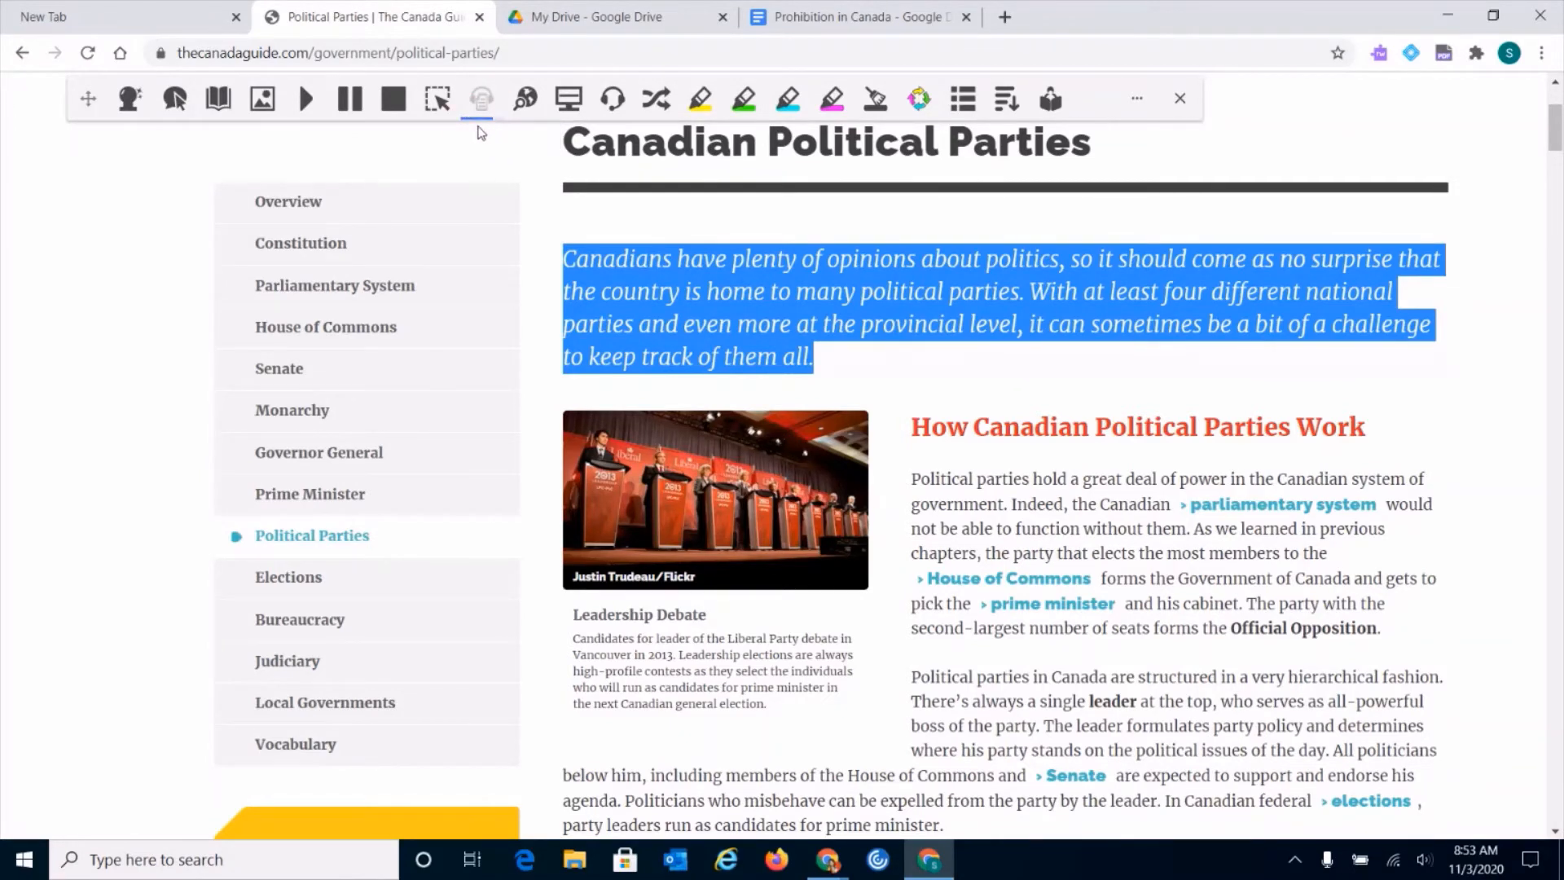
pyautogui.click(481, 100)
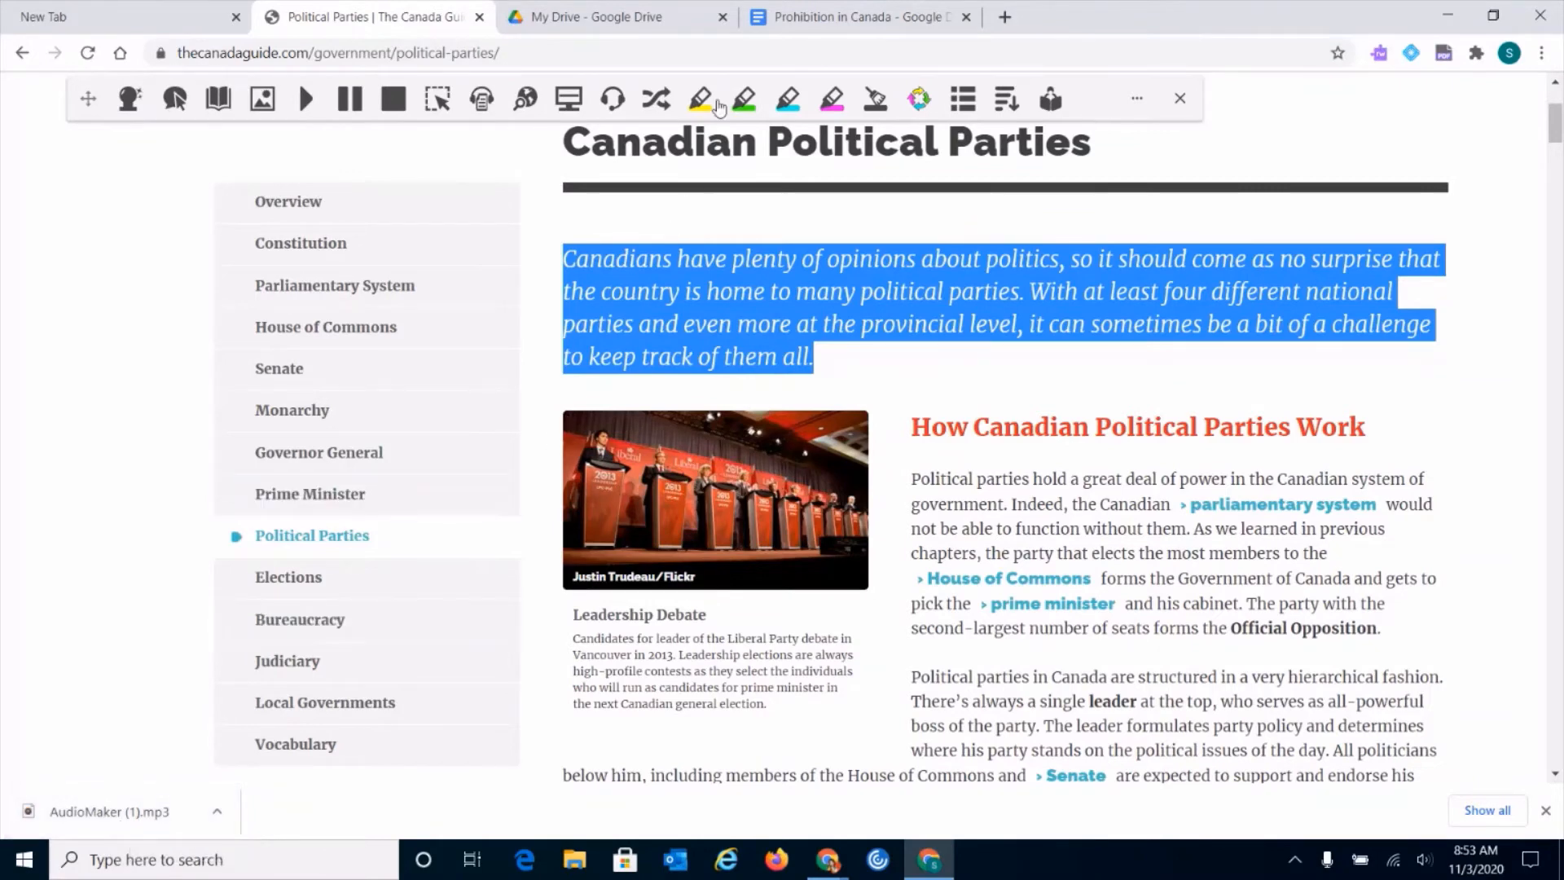
pyautogui.click(609, 17)
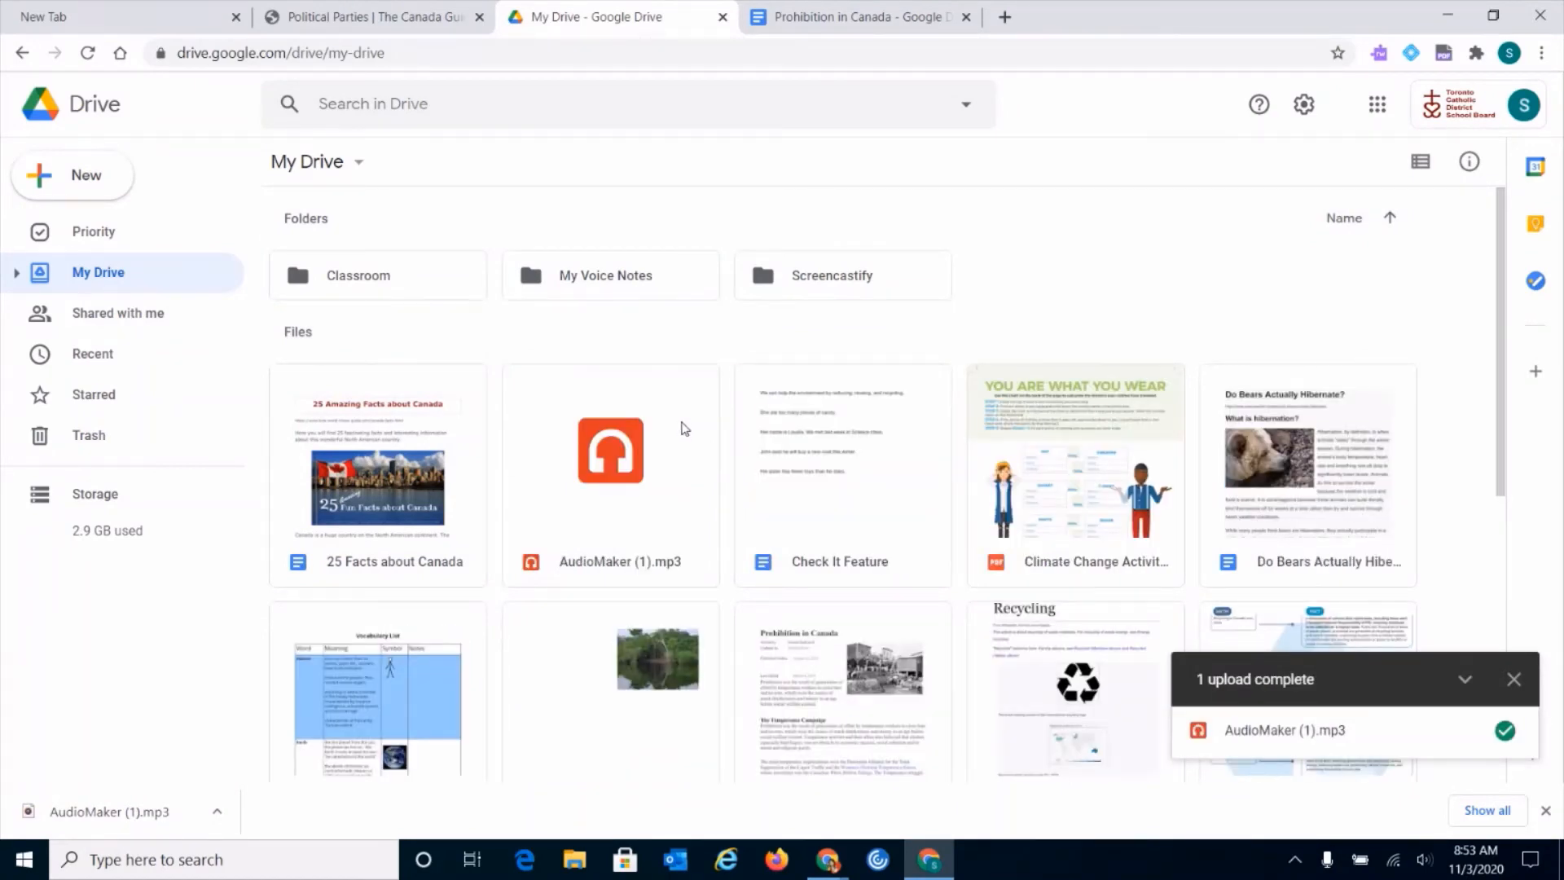
# Preview AudioMaker (1).mp3 in My Drive, play it, then pause playback.
pyautogui.doubleClick(610, 474)
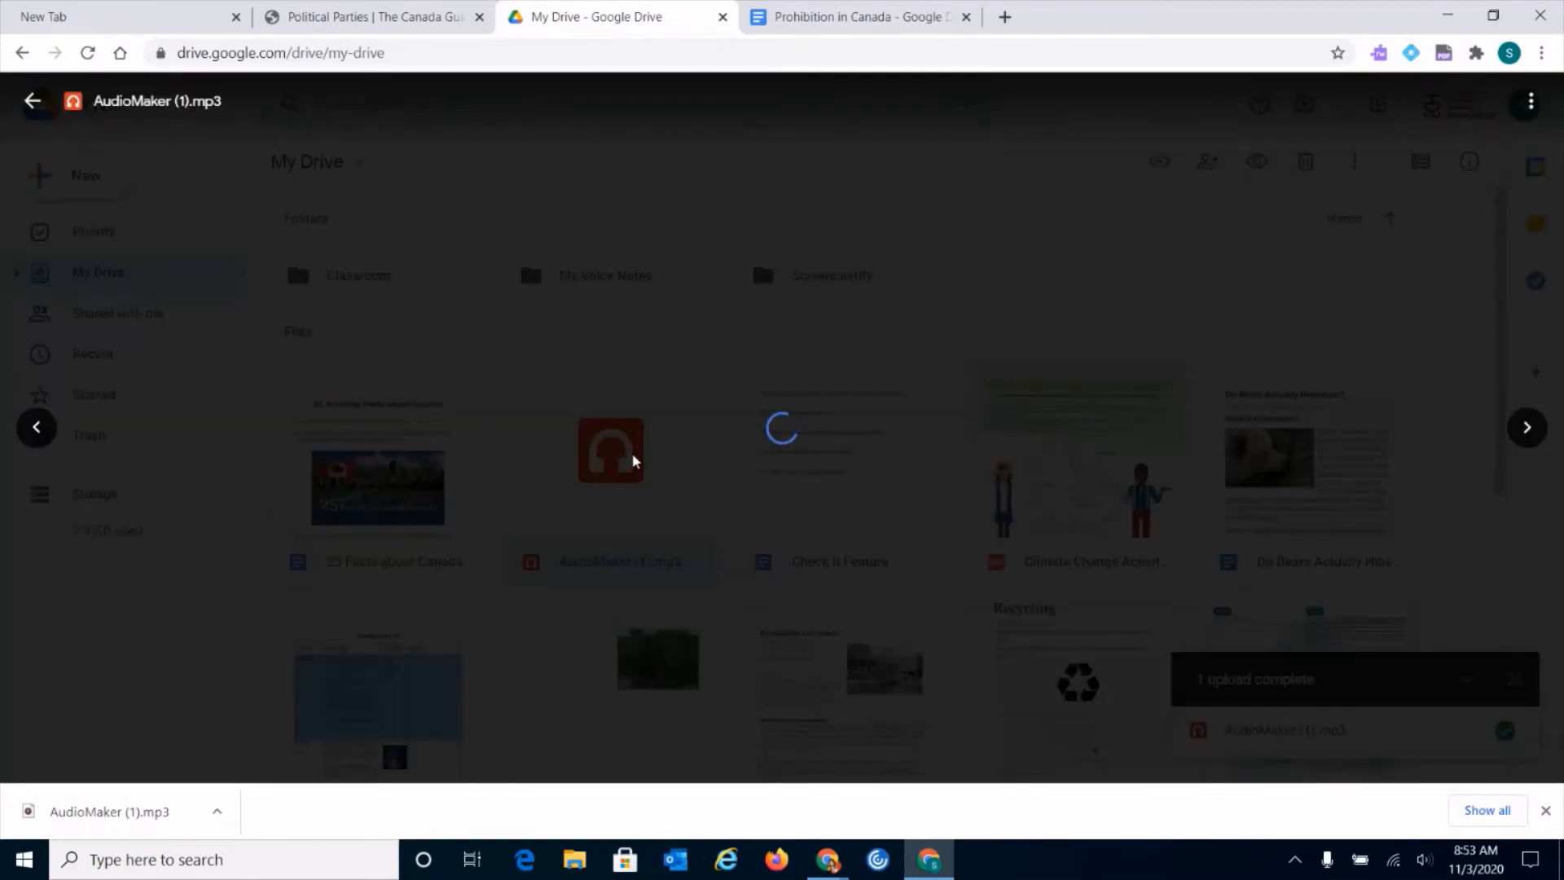
pyautogui.click(611, 450)
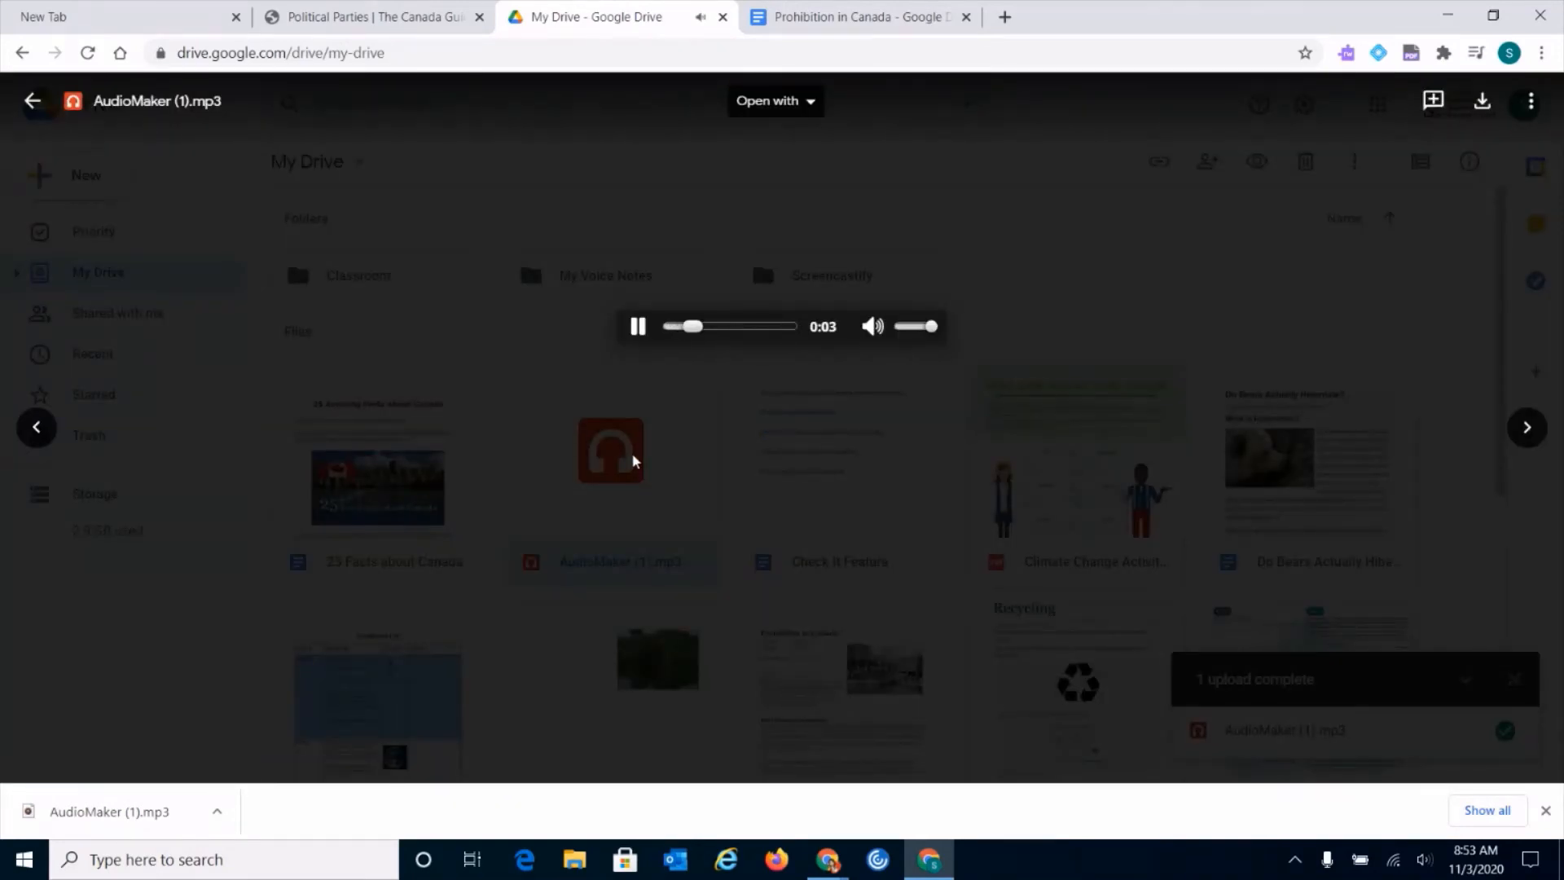
pyautogui.click(638, 325)
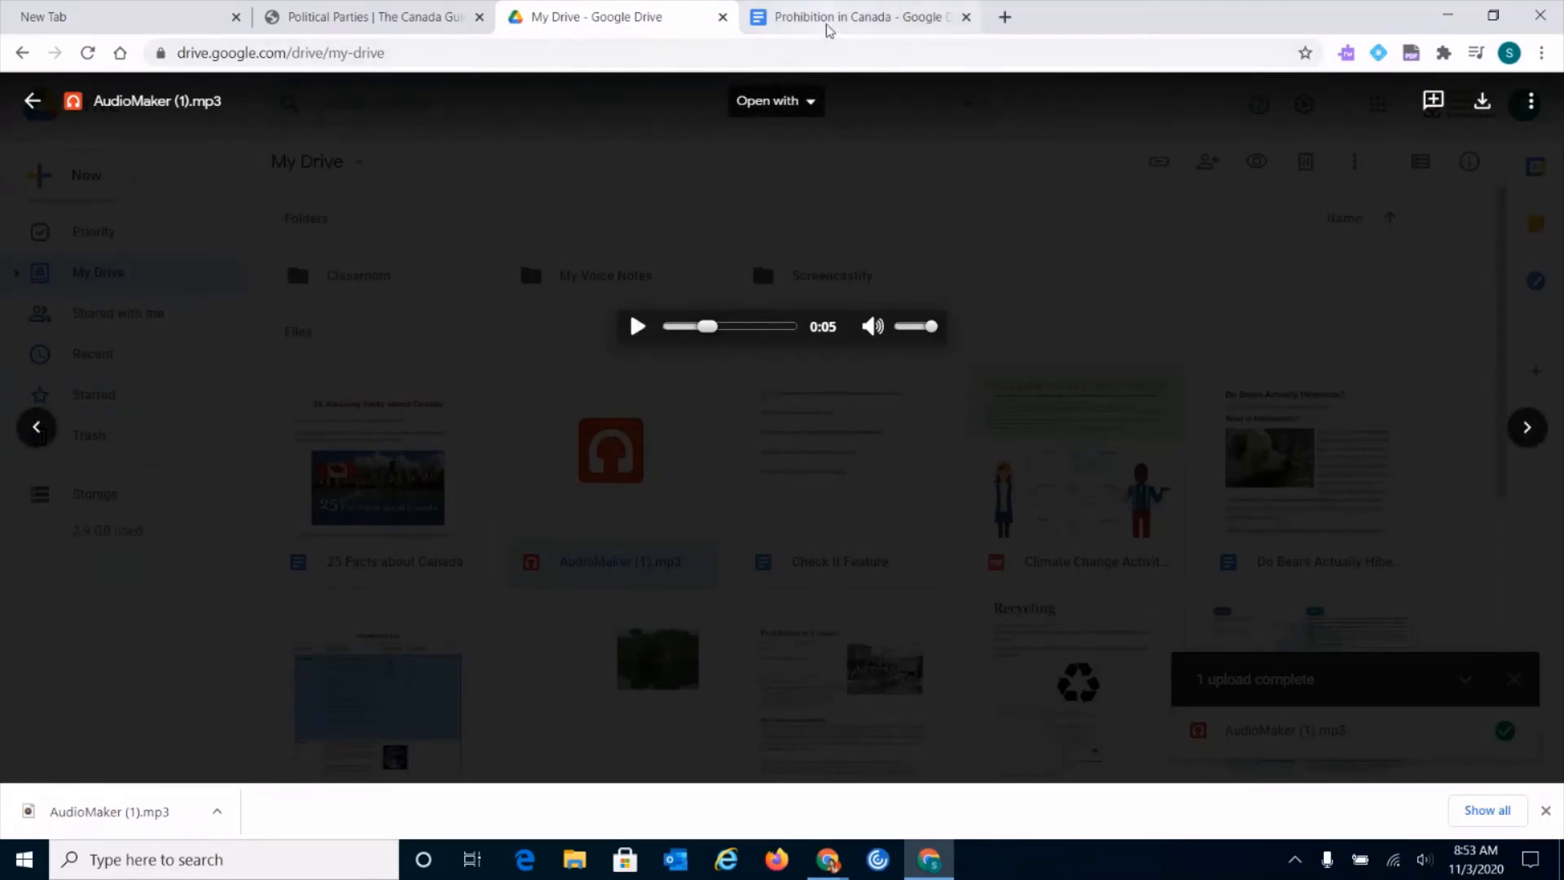
pyautogui.click(850, 17)
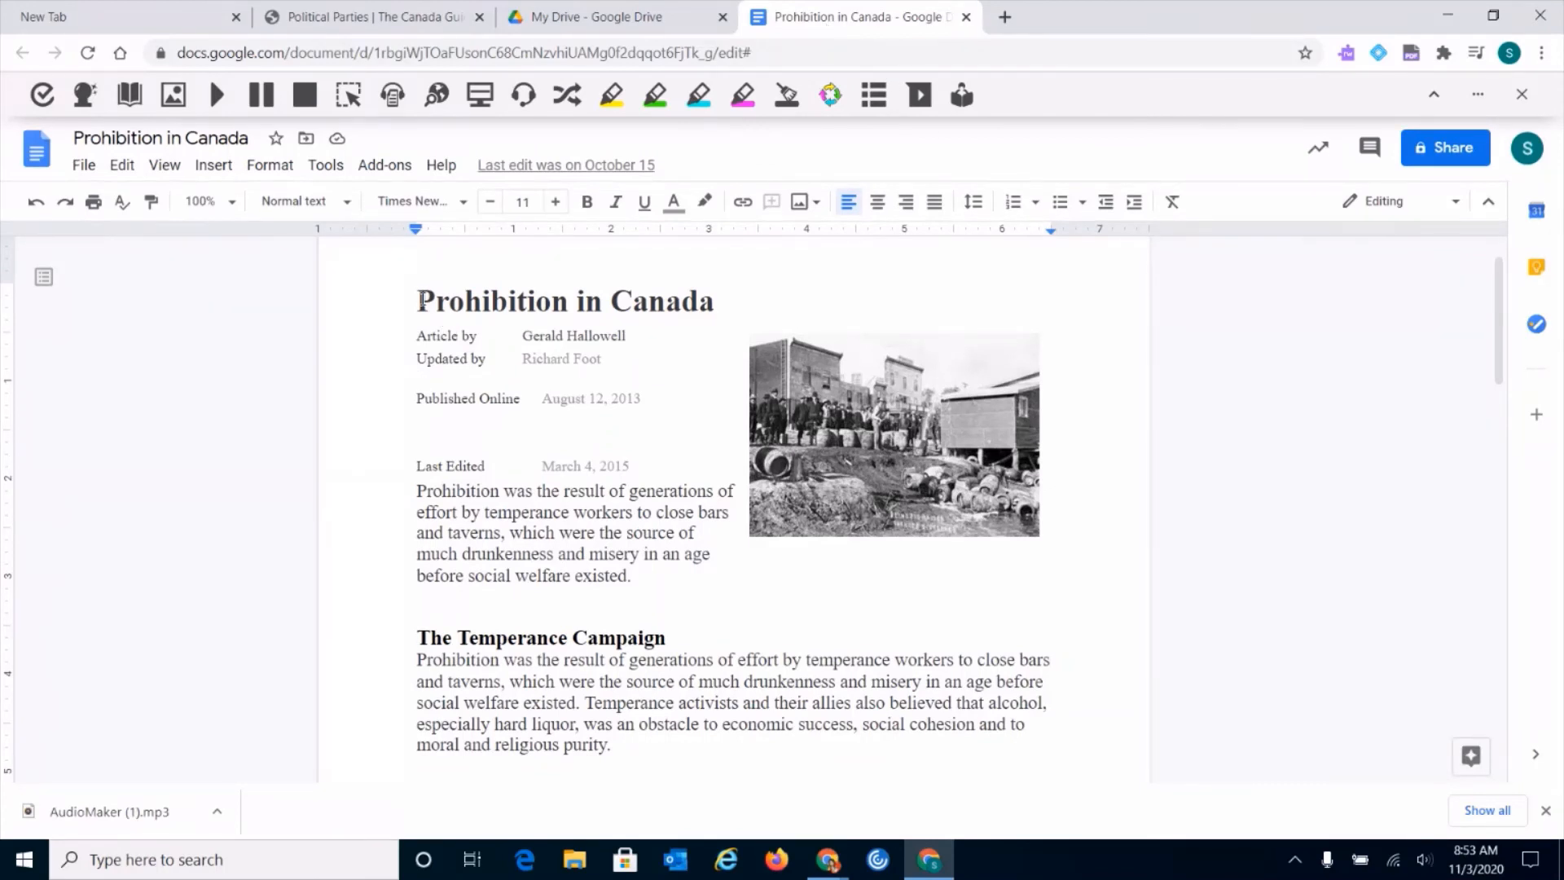
# Turn the title, article details and first paragraph into AudioMaker (2).mp3.
pyautogui.moveTo(417, 299); pyautogui.dragTo(630, 576)
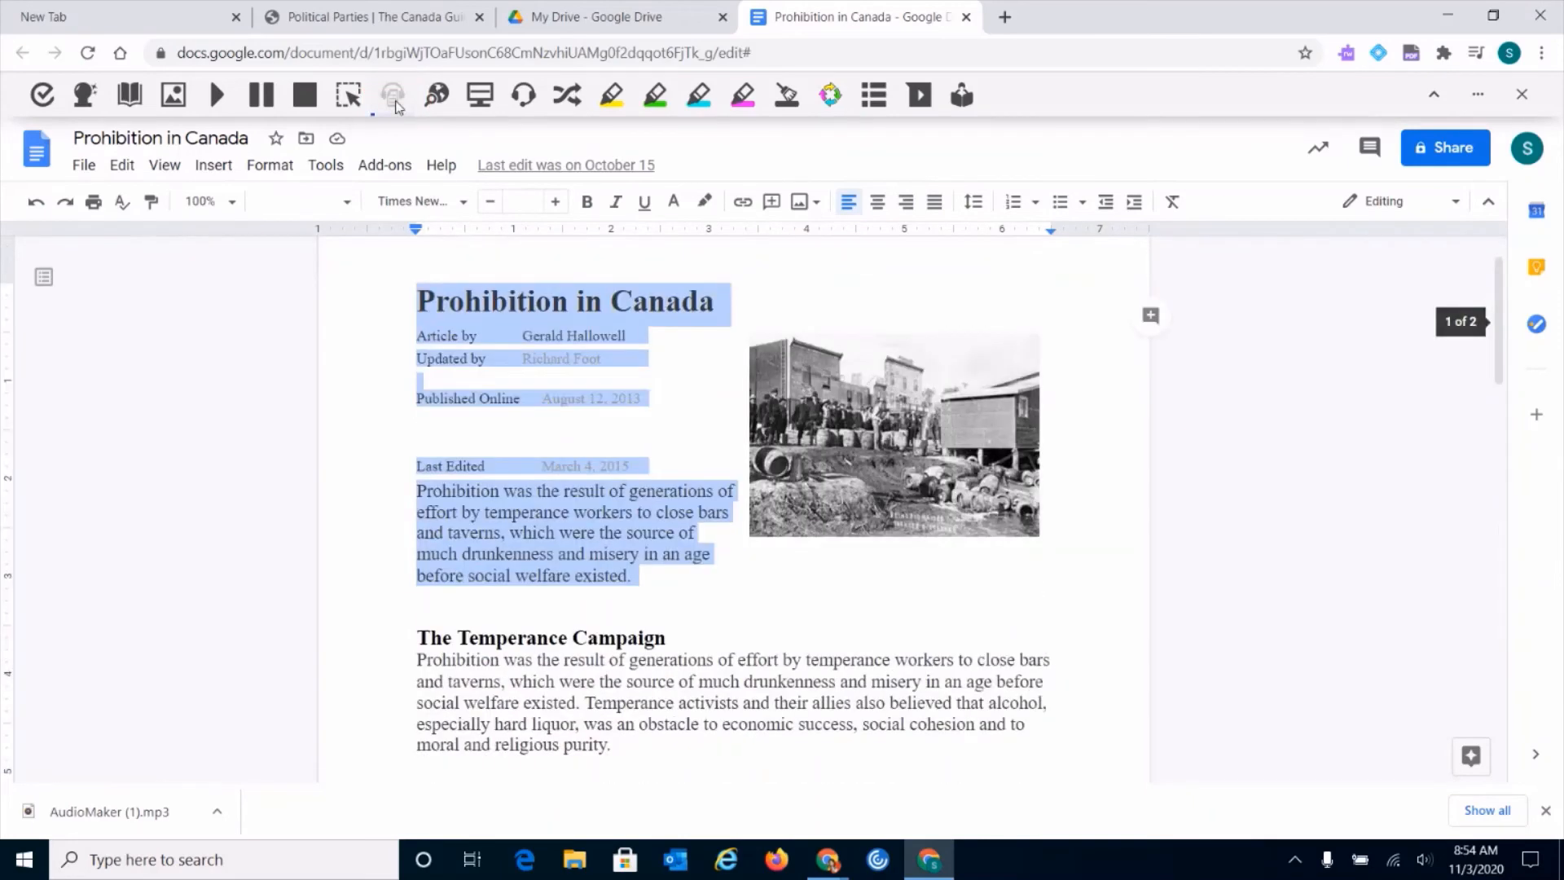
pyautogui.click(390, 96)
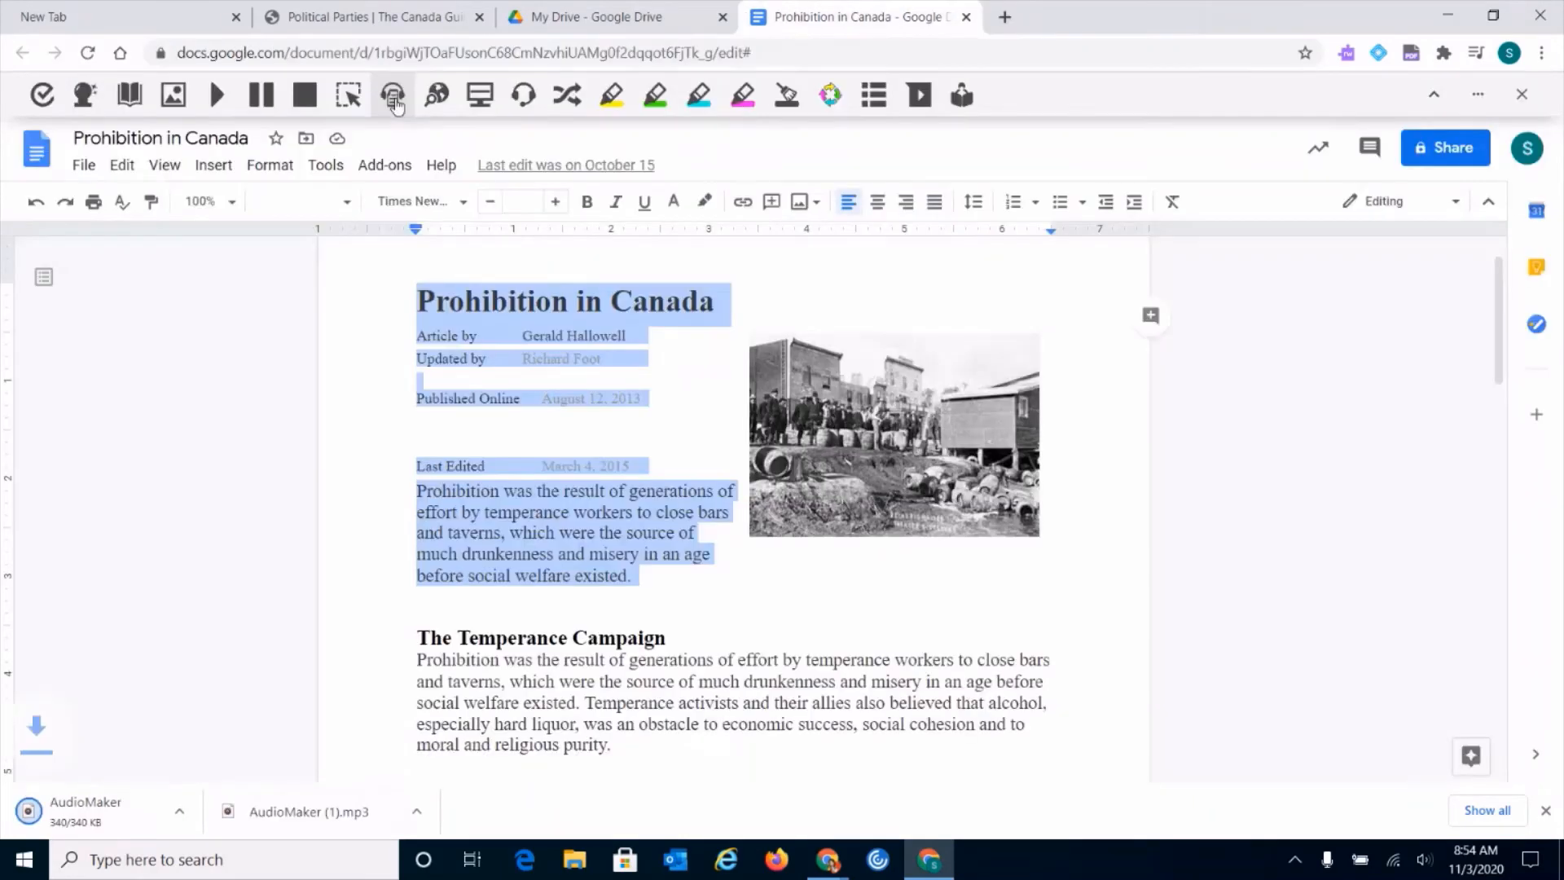
pyautogui.click(390, 96)
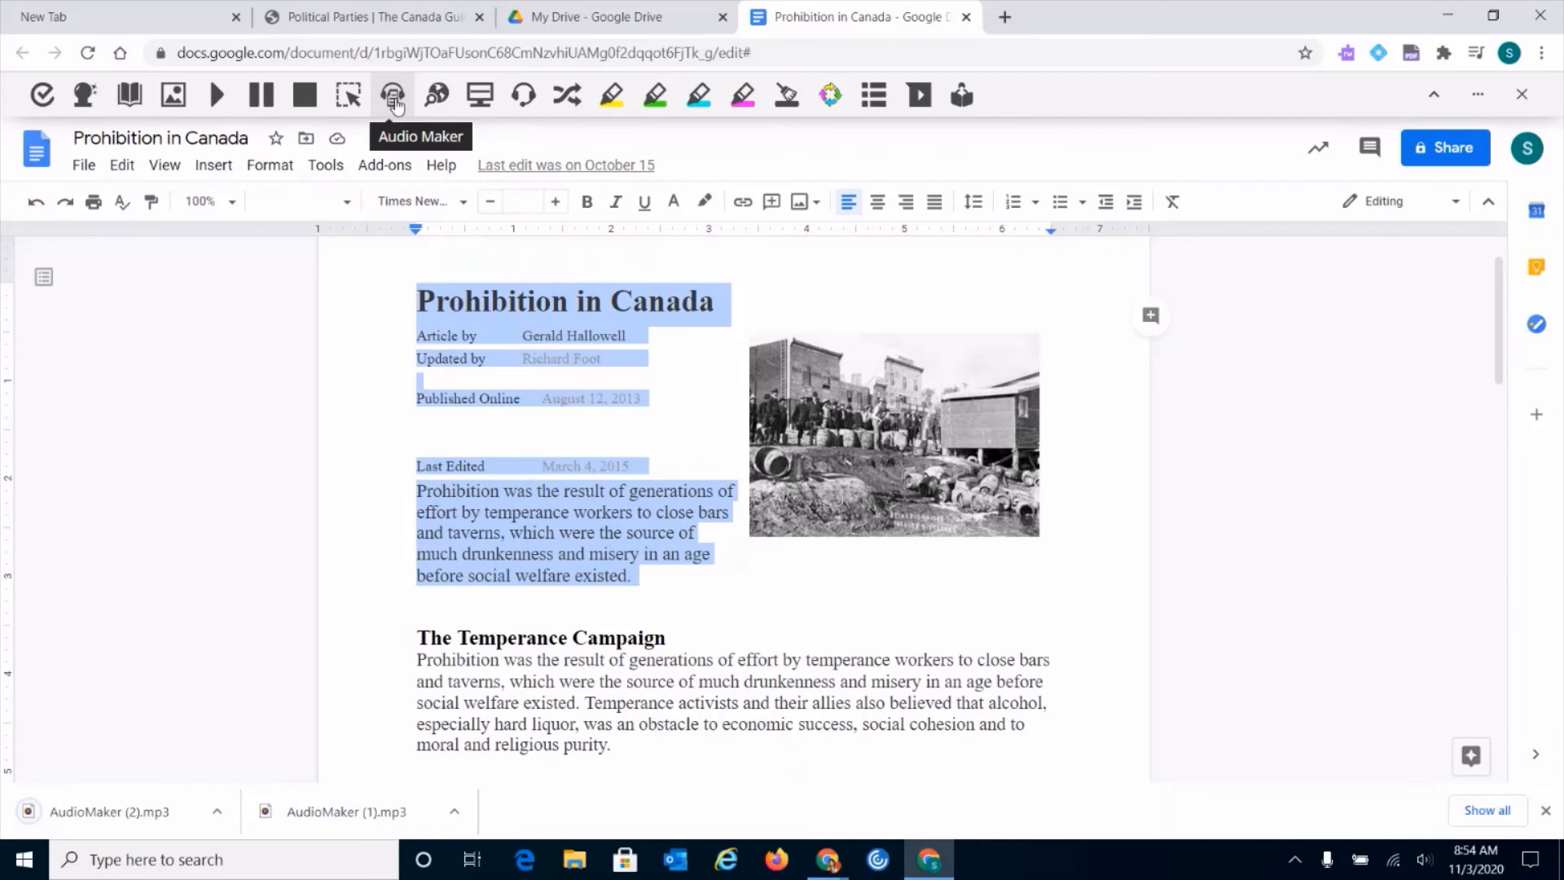